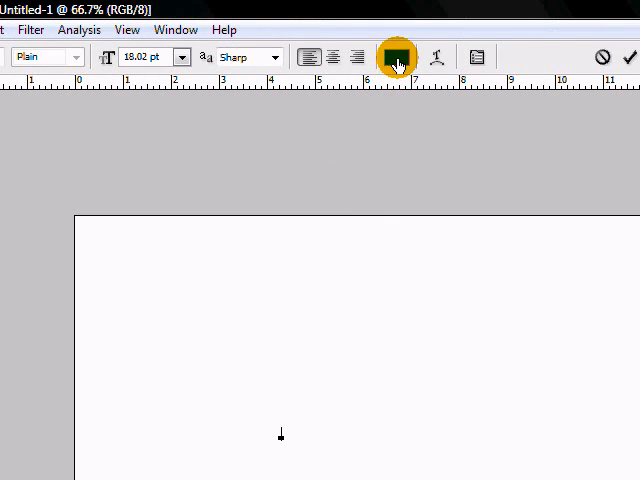
Step: Colour the TEXT lettering black, try a script font, then settle on Rockwell
{"action": "left_click", "coordinate": [396, 56]}
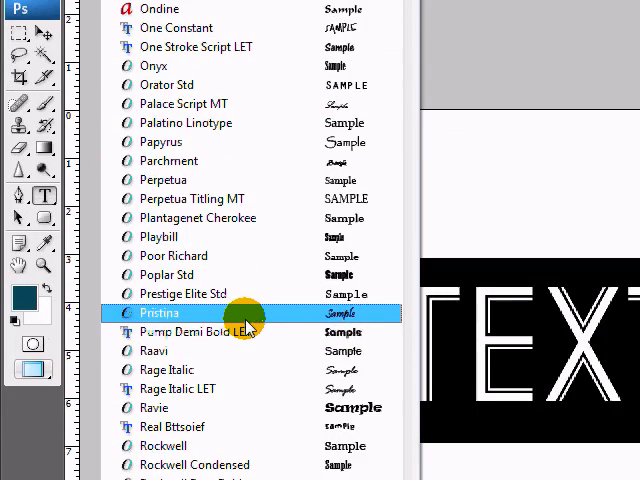
{"action": "left_click", "coordinate": [158, 312]}
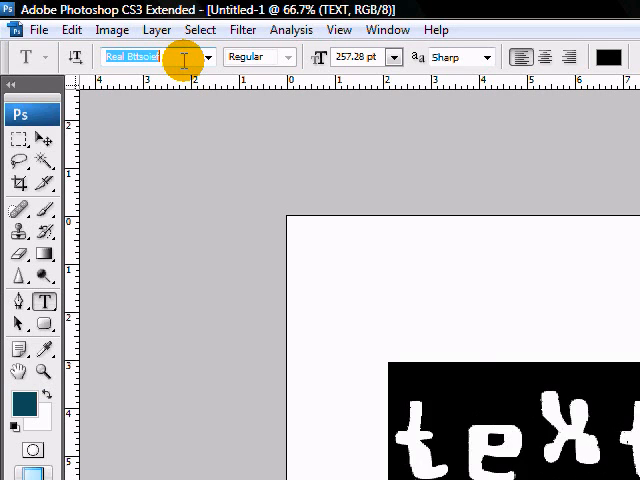
{"action": "type", "text": "Rockwell"}
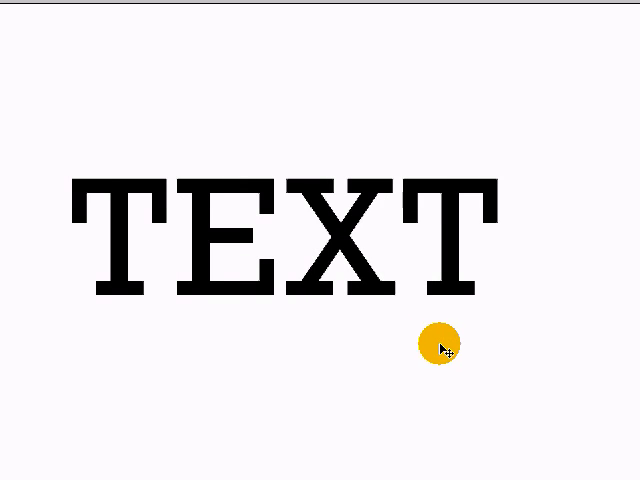
{"action": "mouse_move", "coordinate": [396, 296]}
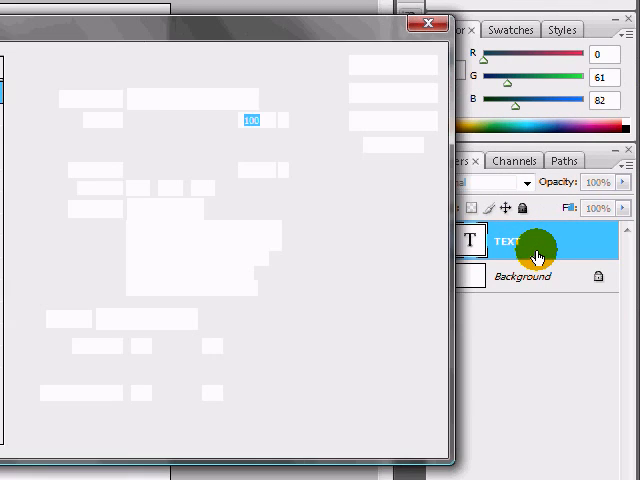
Step: Enable Drop Shadow and Inner Glow on the TEXT layer, confirming the glow colour
{"action": "double_click", "coordinate": [536, 244]}
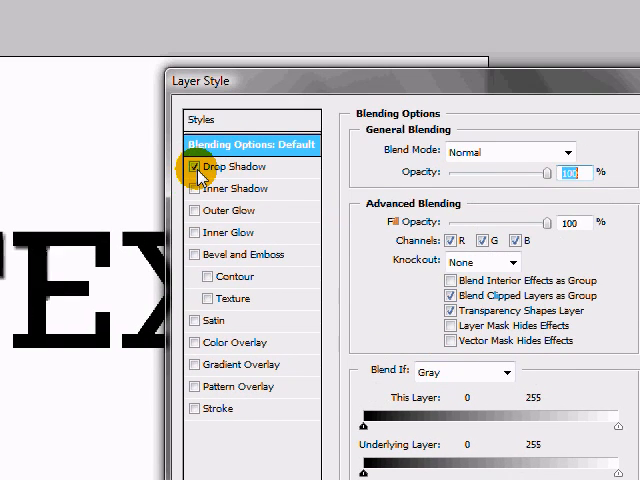
{"action": "left_click", "coordinate": [190, 188]}
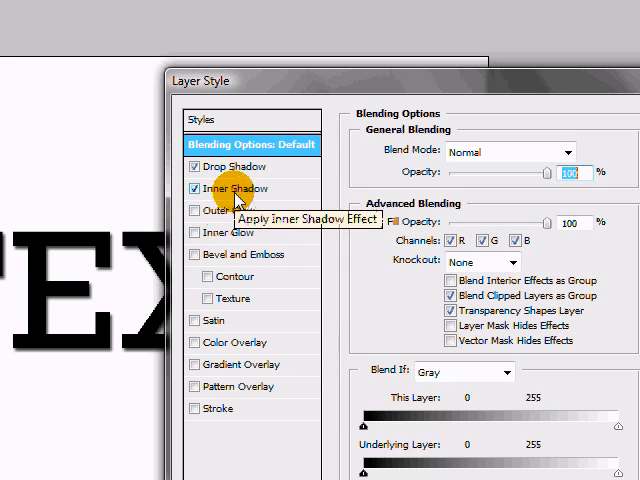
{"action": "left_click", "coordinate": [232, 188]}
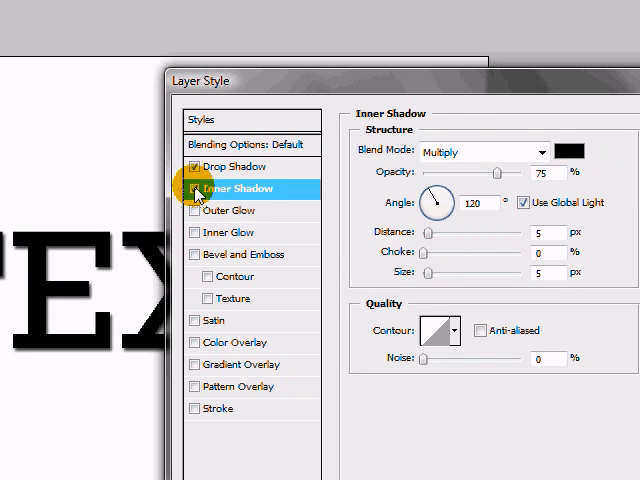
{"action": "left_click", "coordinate": [194, 188]}
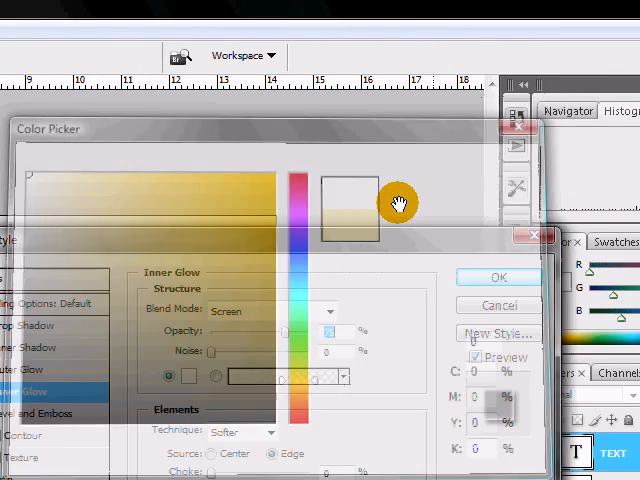
{"action": "left_click", "coordinate": [496, 276]}
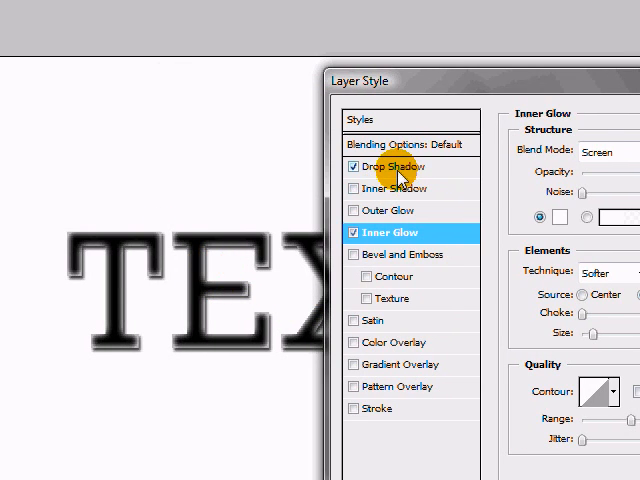
Step: Adjust the drop shadow and Bevel and Emboss settings and apply the grey embossed look
{"action": "left_click", "coordinate": [392, 168]}
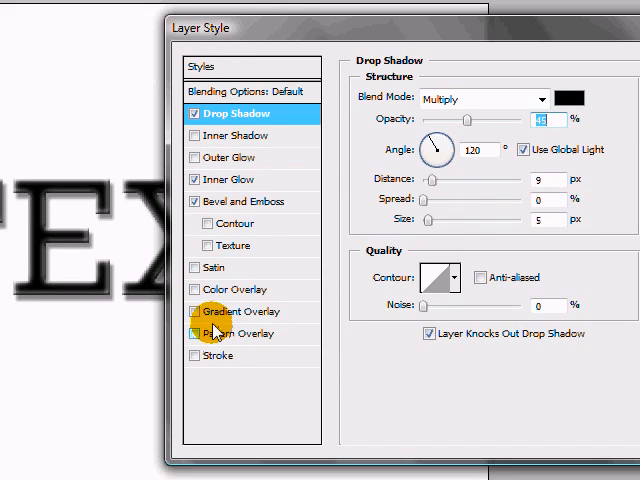
{"action": "left_click", "coordinate": [216, 180]}
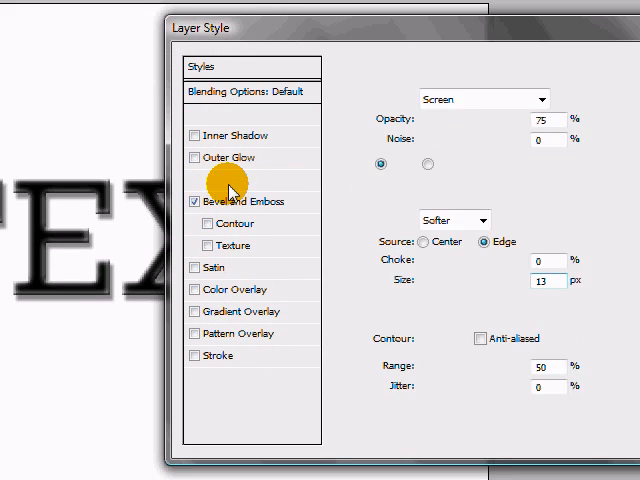
{"action": "left_click", "coordinate": [176, 232]}
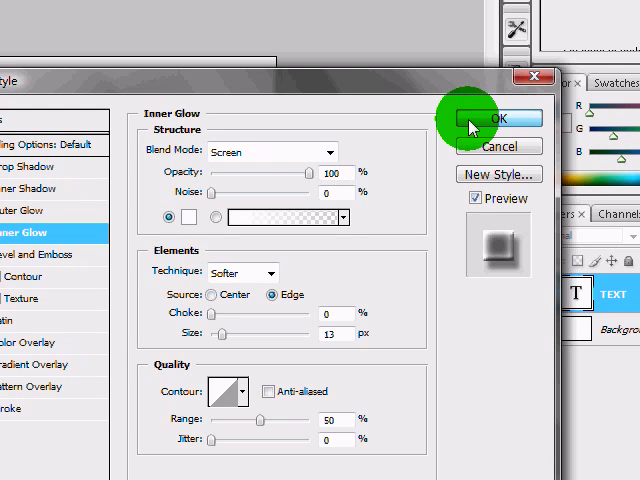
{"action": "left_click", "coordinate": [492, 118]}
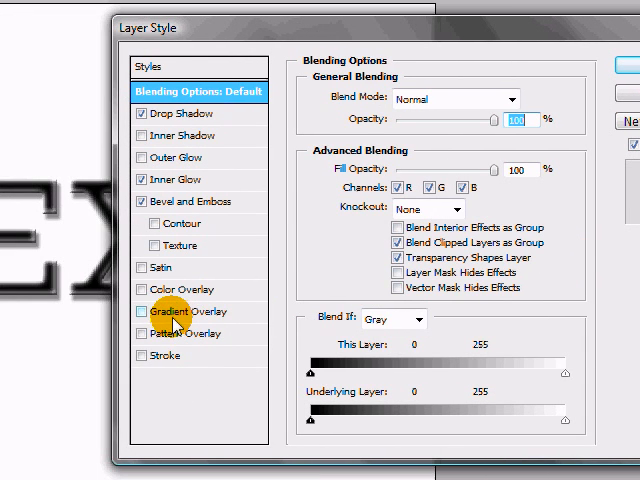
{"action": "left_click", "coordinate": [140, 312]}
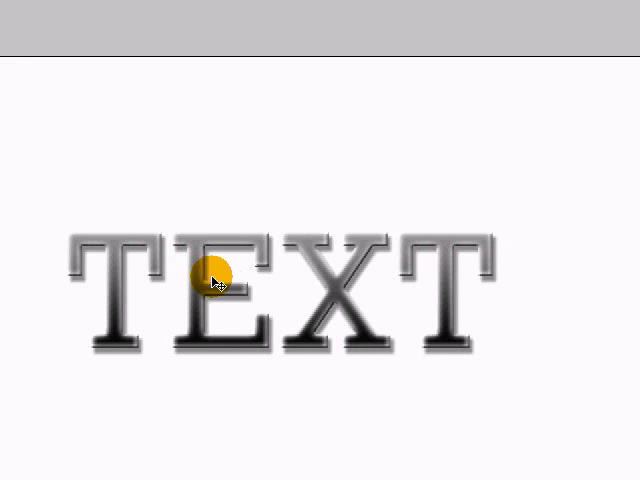
{"action": "mouse_move", "coordinate": [204, 284]}
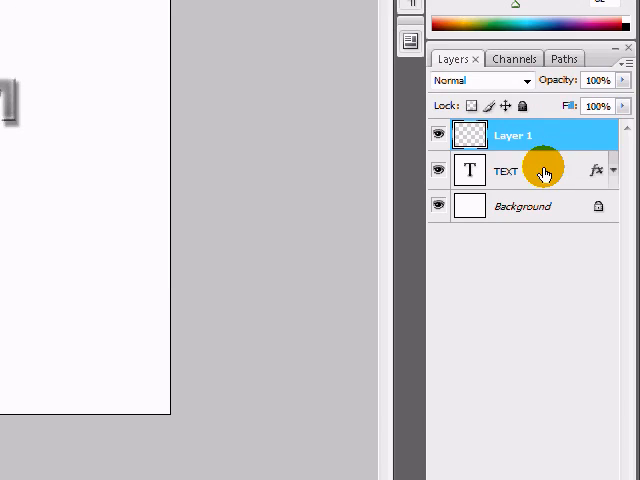
Step: Add empty Layer 1 above TEXT and select it together with the TEXT layer
{"action": "right_click", "coordinate": [504, 170]}
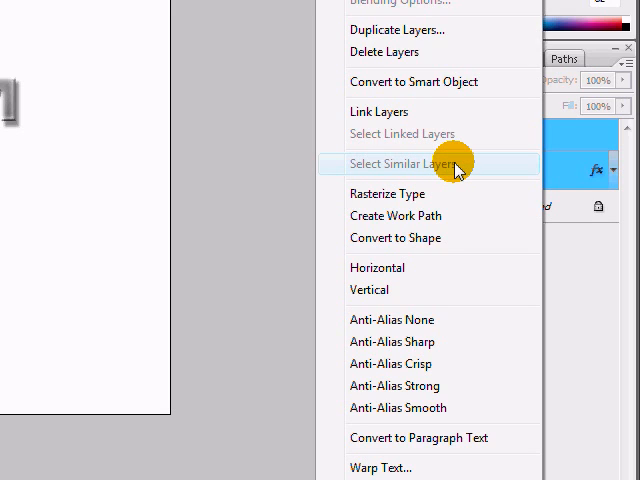
{"action": "mouse_move", "coordinate": [456, 216]}
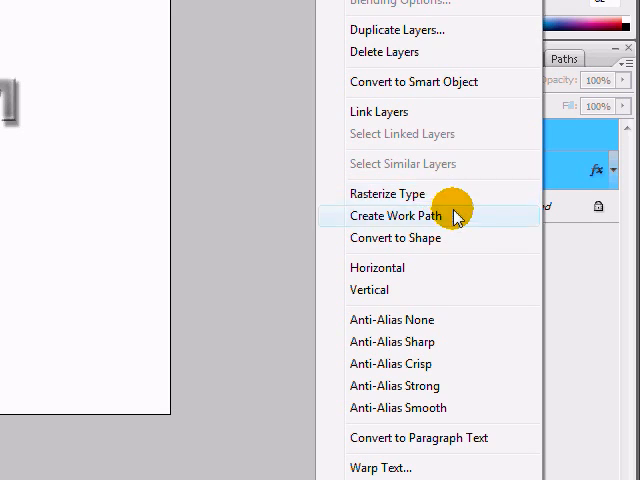
{"action": "left_click", "coordinate": [396, 216]}
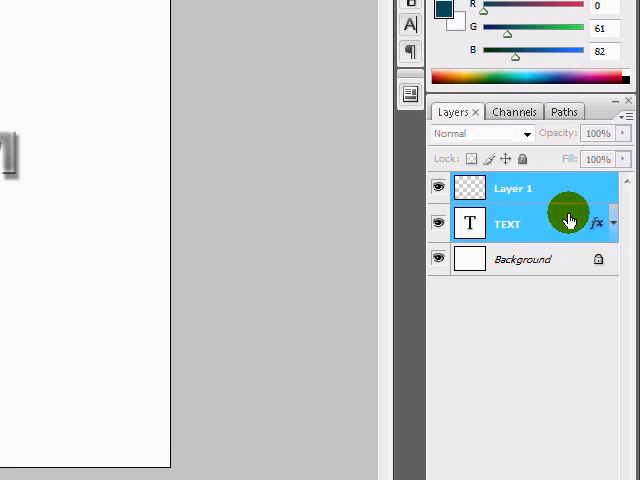
{"action": "left_click", "coordinate": [628, 176]}
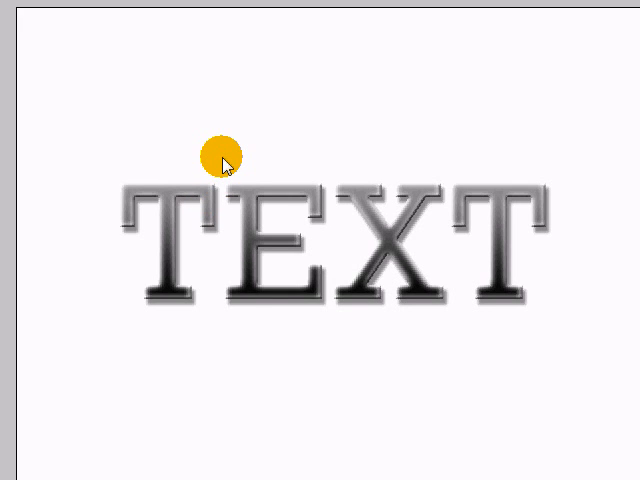
{"action": "mouse_move", "coordinate": [216, 152]}
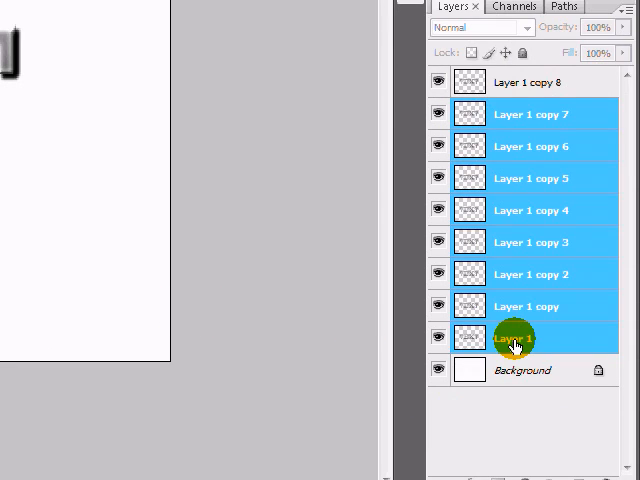
Step: Select all eight Layer 1 copies down to the original and bring up Free Transform options
{"action": "left_click", "coordinate": [524, 306]}
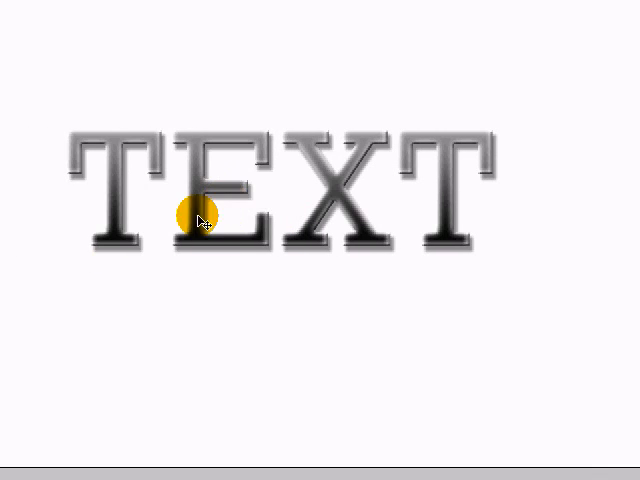
{"action": "mouse_move", "coordinate": [212, 216]}
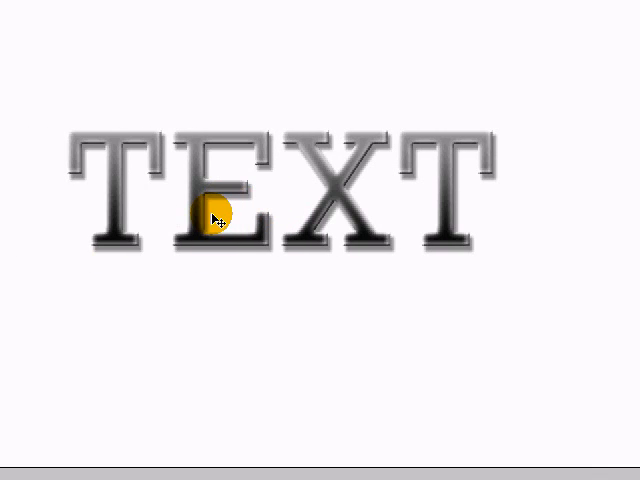
{"action": "mouse_move", "coordinate": [212, 192]}
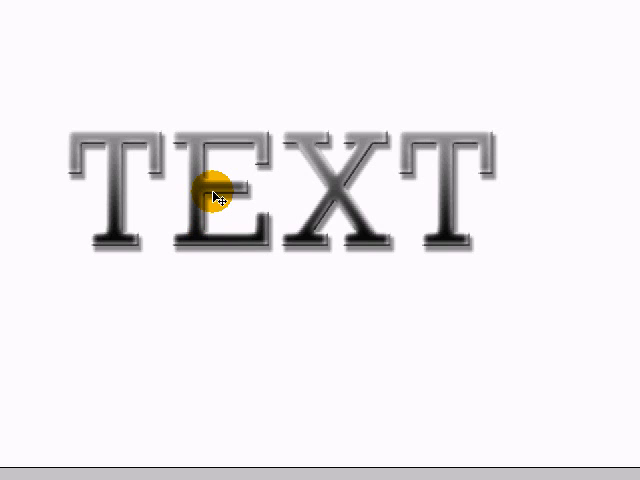
{"action": "right_click", "coordinate": [210, 198]}
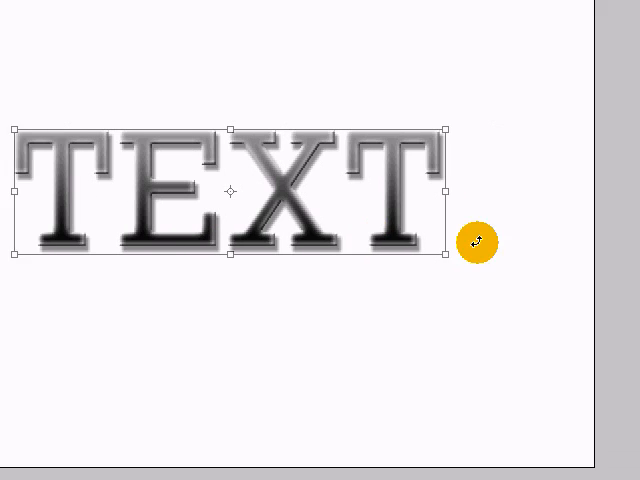
Step: Apply a Perspective transform so the text's right end rises taller than its left
{"action": "left_click_drag", "start_coordinate": [476, 240], "coordinate": [284, 176]}
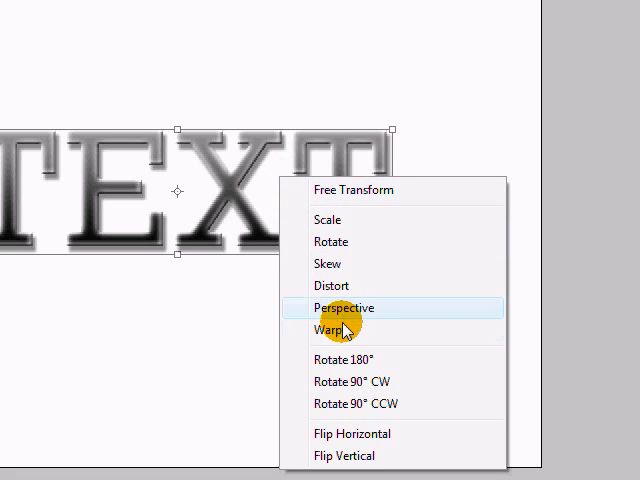
{"action": "mouse_move", "coordinate": [330, 330]}
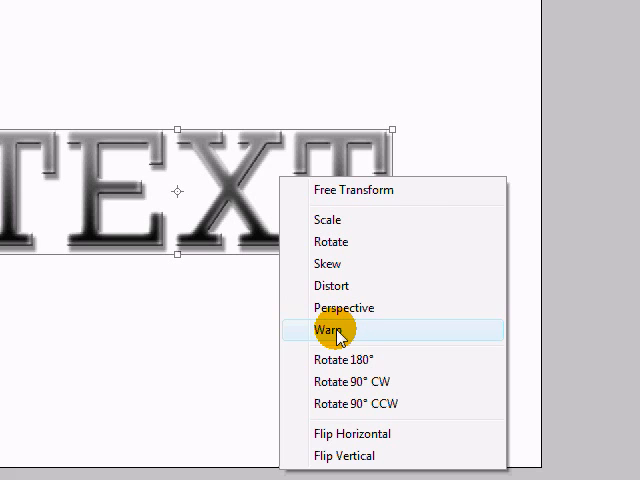
{"action": "left_click", "coordinate": [324, 328]}
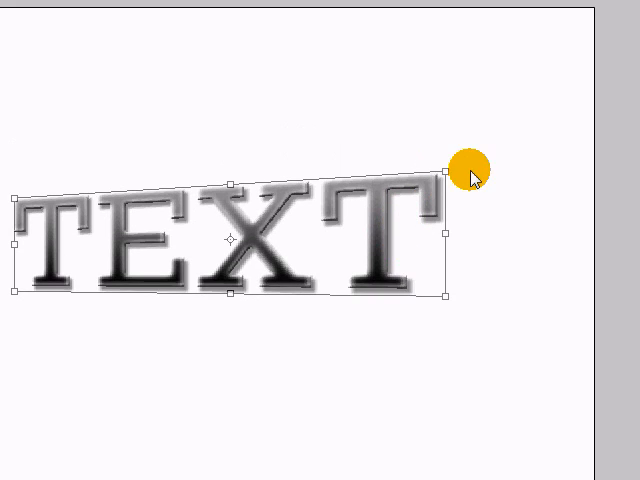
{"action": "left_click_drag", "start_coordinate": [460, 170], "coordinate": [444, 158]}
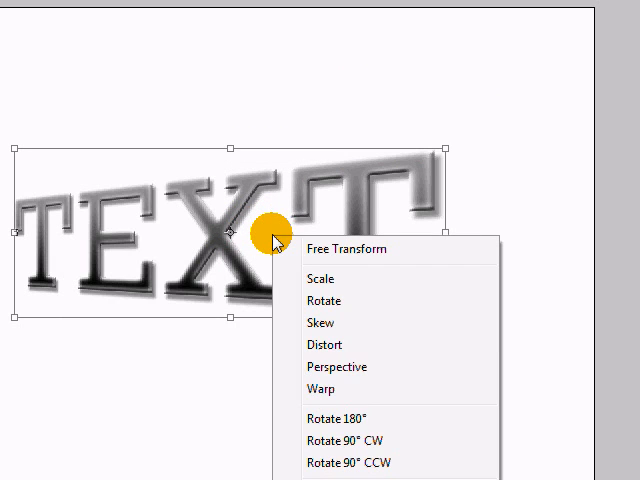
Step: Switch to Warp and bend the text's corners, lifting the top right and curving the left side
{"action": "left_click", "coordinate": [348, 250]}
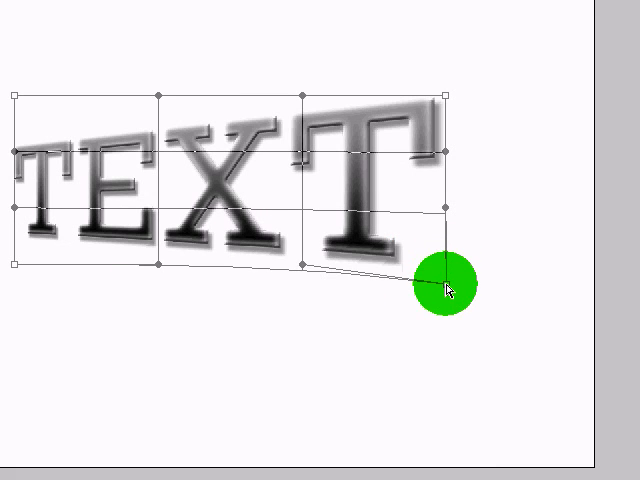
{"action": "left_click_drag", "start_coordinate": [444, 288], "coordinate": [420, 212]}
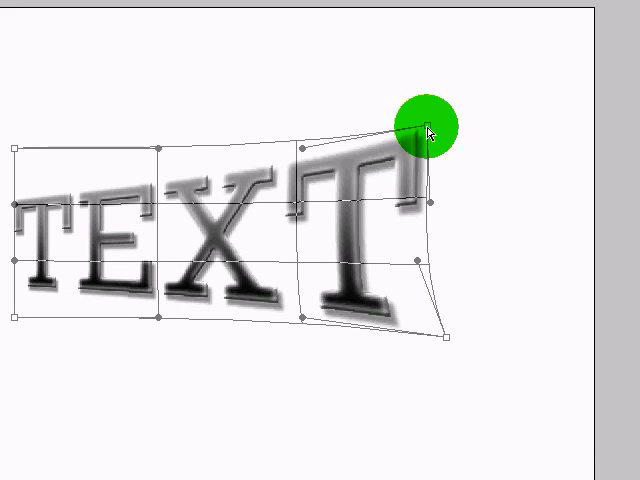
{"action": "left_click_drag", "start_coordinate": [424, 130], "coordinate": [176, 150]}
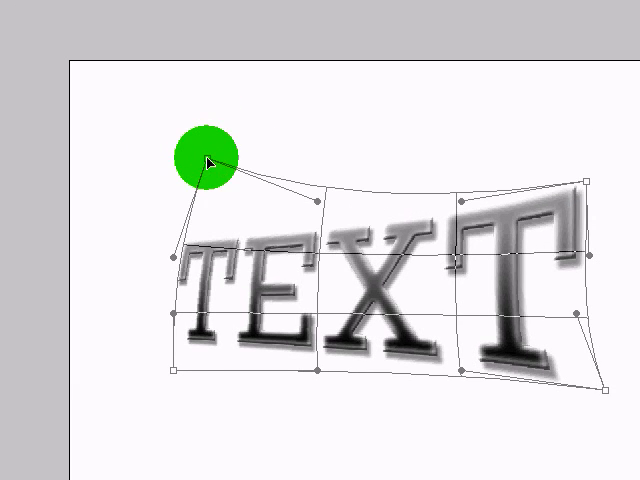
{"action": "left_click_drag", "start_coordinate": [210, 156], "coordinate": [320, 220]}
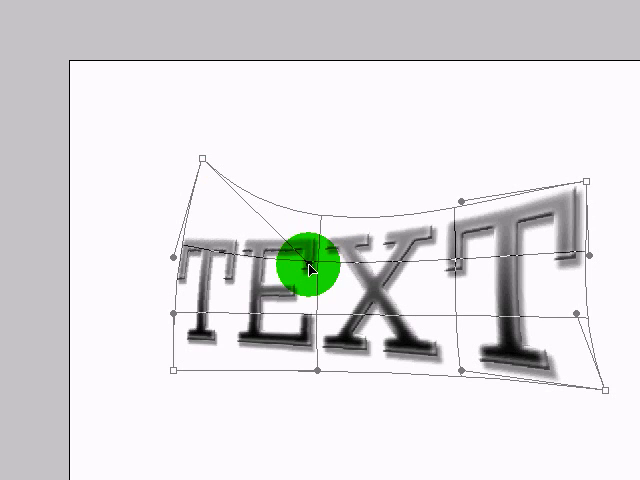
{"action": "left_click_drag", "start_coordinate": [310, 270], "coordinate": [256, 320]}
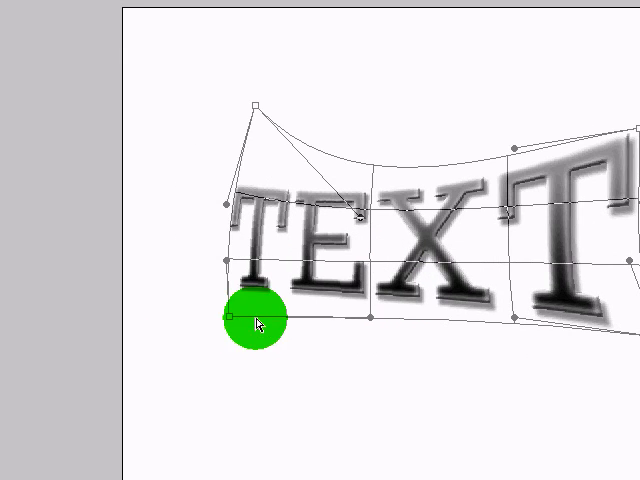
{"action": "left_click_drag", "start_coordinate": [256, 320], "coordinate": [256, 270]}
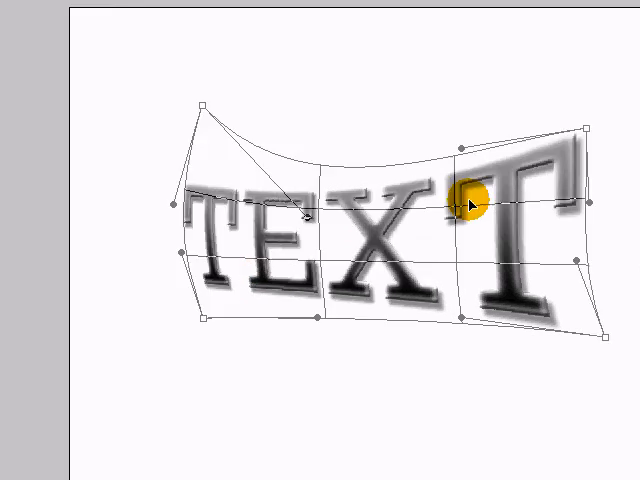
Step: Refine the warp around the T and smooth the curve across the middle letters
{"action": "left_click_drag", "start_coordinate": [472, 200], "coordinate": [204, 160]}
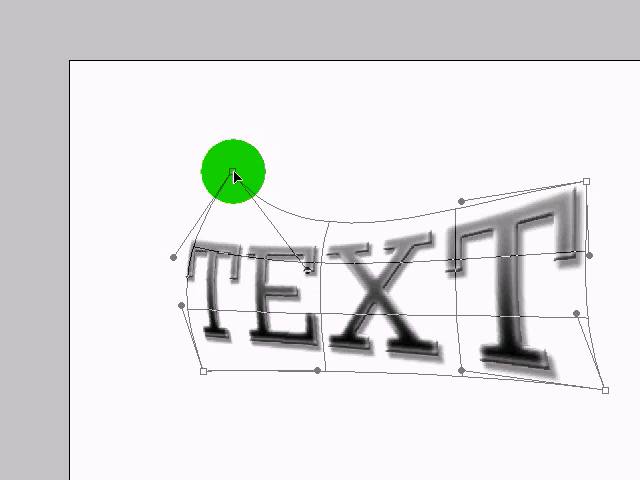
{"action": "left_click_drag", "start_coordinate": [236, 176], "coordinate": [230, 322]}
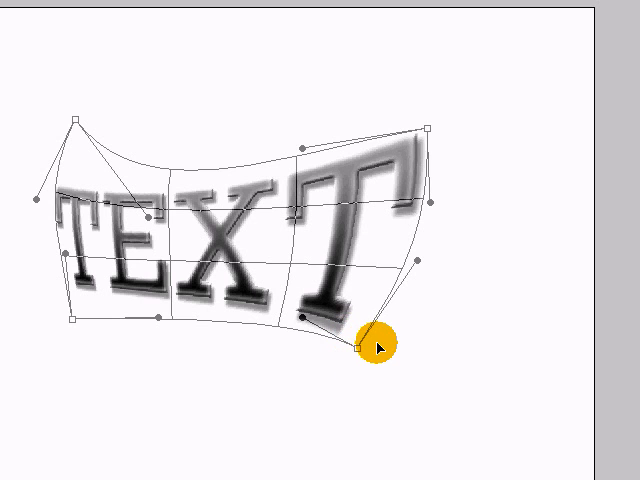
{"action": "left_click_drag", "start_coordinate": [376, 344], "coordinate": [180, 170]}
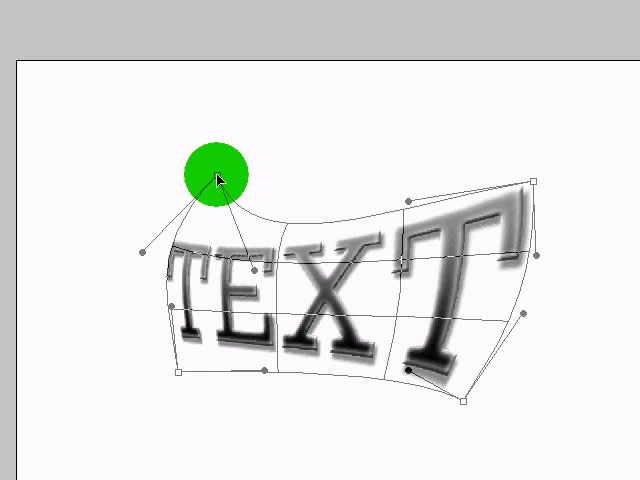
{"action": "left_click_drag", "start_coordinate": [216, 180], "coordinate": [270, 260]}
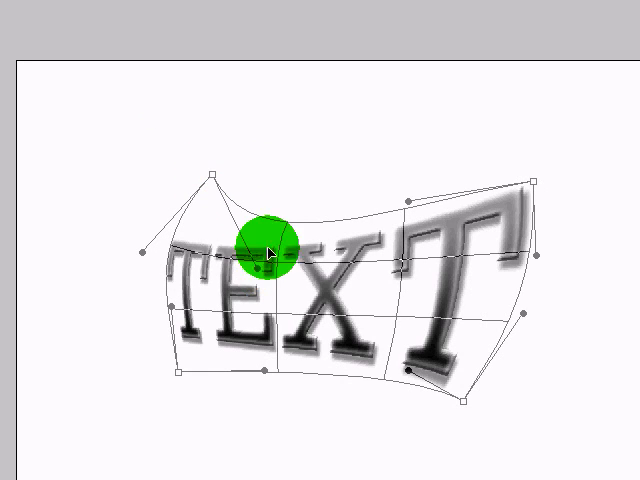
{"action": "left_click_drag", "start_coordinate": [264, 256], "coordinate": [288, 210]}
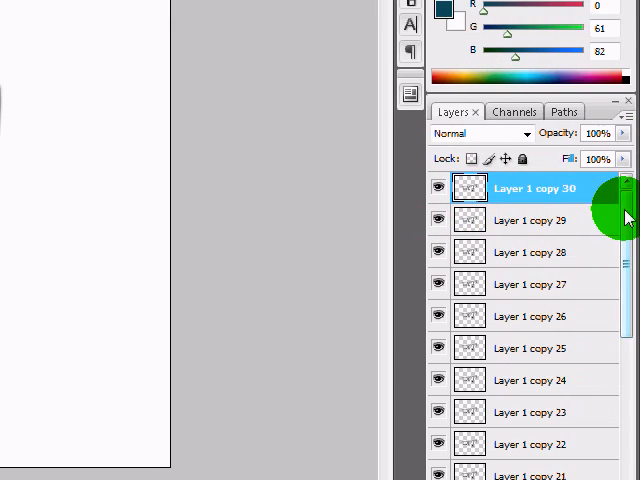
Step: Merge Layer 1 through copy 30 into one extruded text layer
{"action": "scroll", "scroll_direction": "down", "scroll_amount": 3}
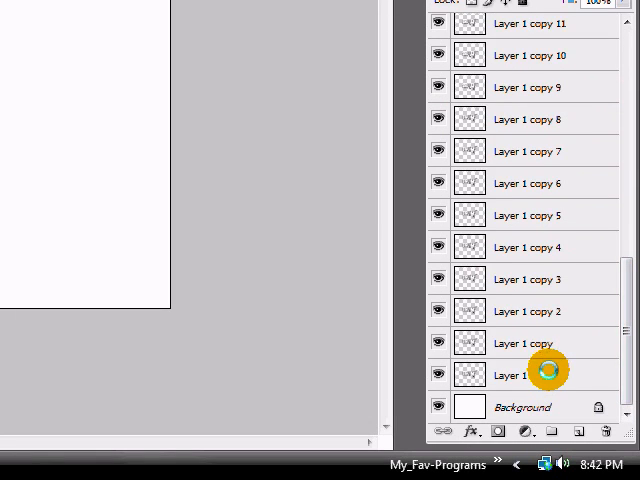
{"action": "right_click", "coordinate": [548, 376]}
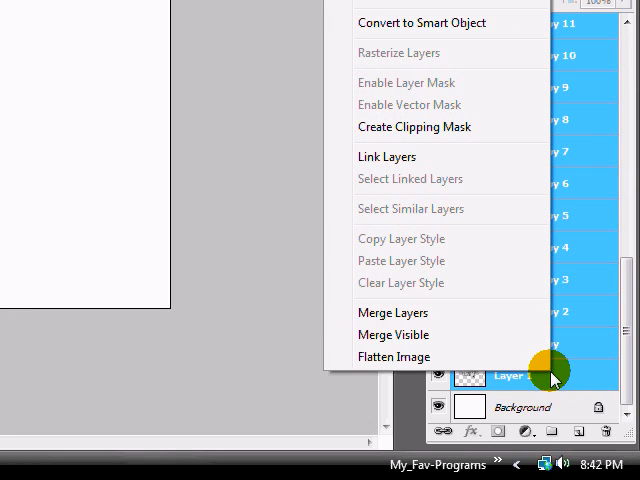
{"action": "mouse_move", "coordinate": [392, 312]}
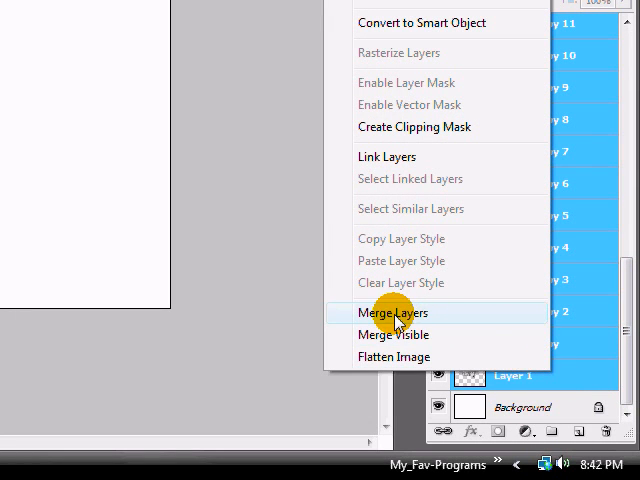
{"action": "left_click", "coordinate": [384, 312]}
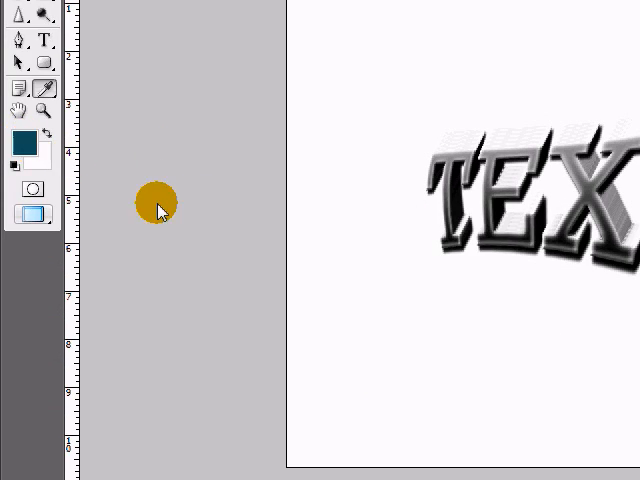
Step: Fill the Background layer with teal blue behind the extruded text
{"action": "left_click", "coordinate": [16, 140]}
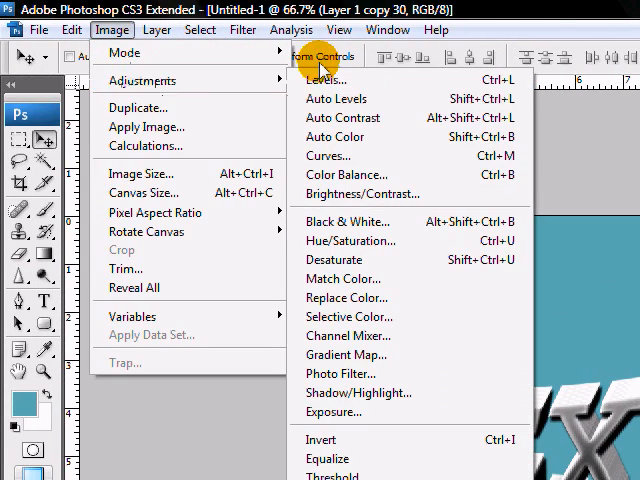
{"action": "mouse_move", "coordinate": [416, 316]}
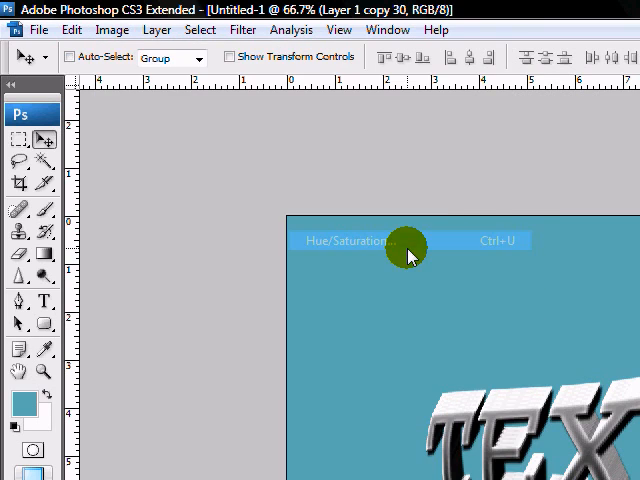
Step: Colorize the extruded text red with Hue 0 and Saturation 99 in Hue/Saturation
{"action": "left_click", "coordinate": [356, 240]}
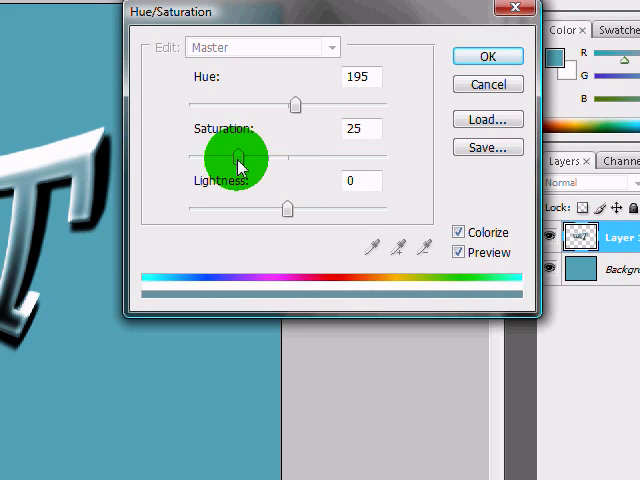
{"action": "left_click_drag", "start_coordinate": [236, 160], "coordinate": [282, 212]}
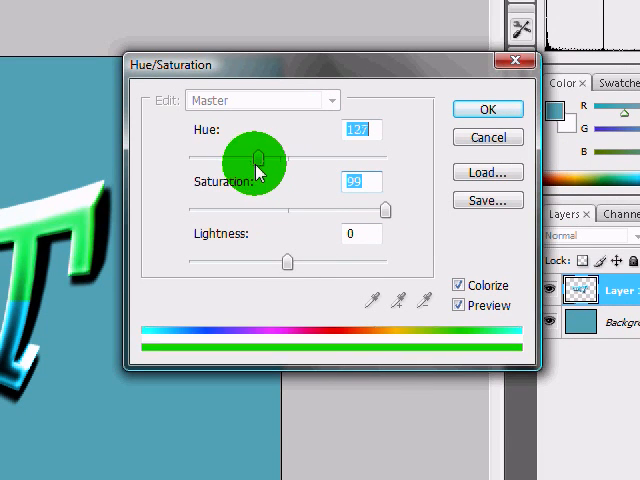
{"action": "left_click_drag", "start_coordinate": [258, 158], "coordinate": [192, 158]}
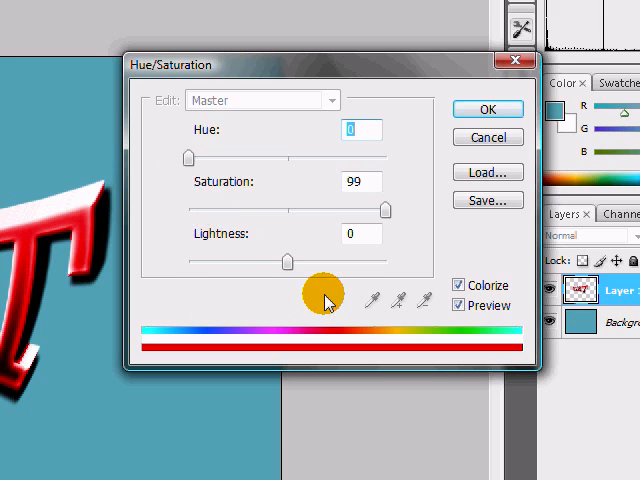
{"action": "left_click", "coordinate": [488, 108]}
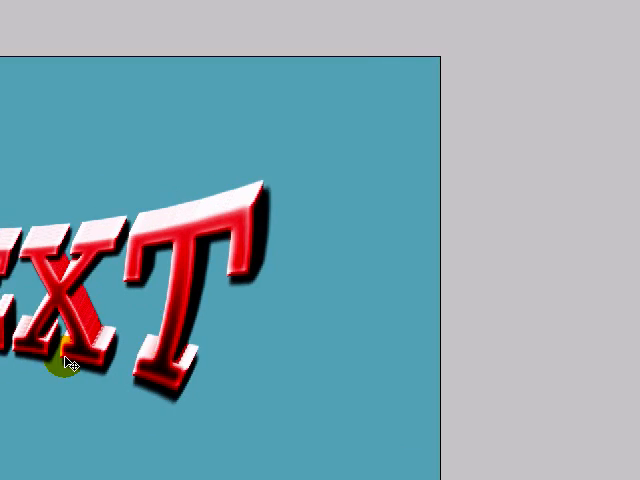